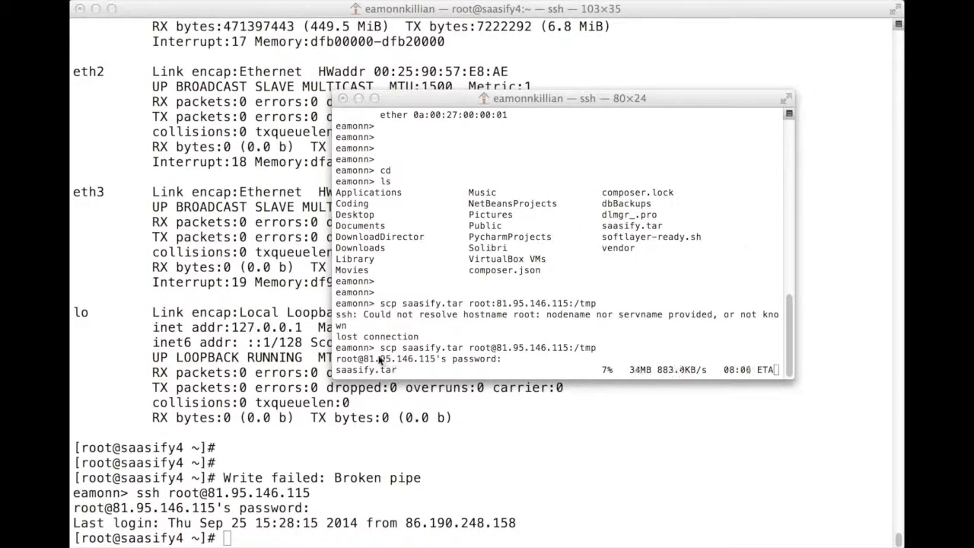
mouse_move(525, 329)
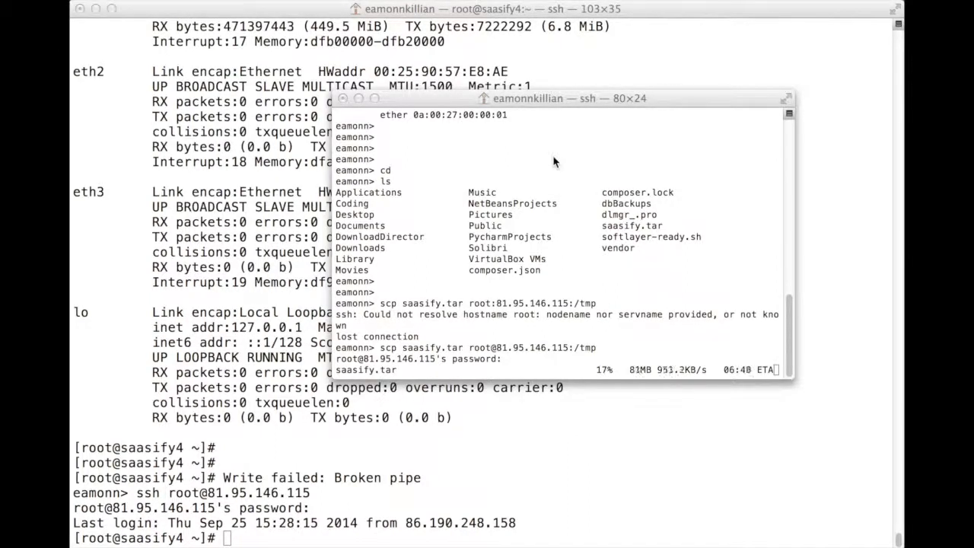
mouse_move(496, 137)
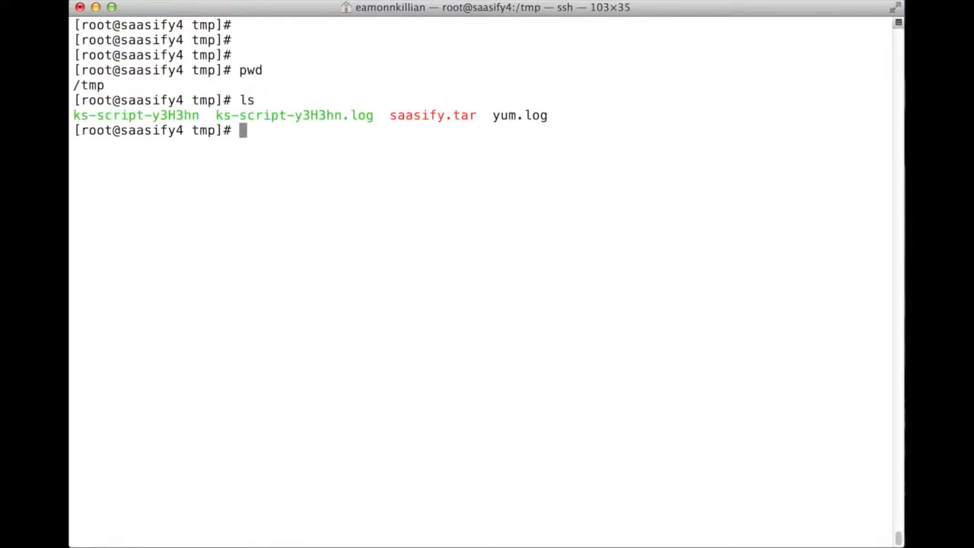
Step: List /tmp with ls -al to confirm saasify.tar arrived at about 475 MB
text(ls)
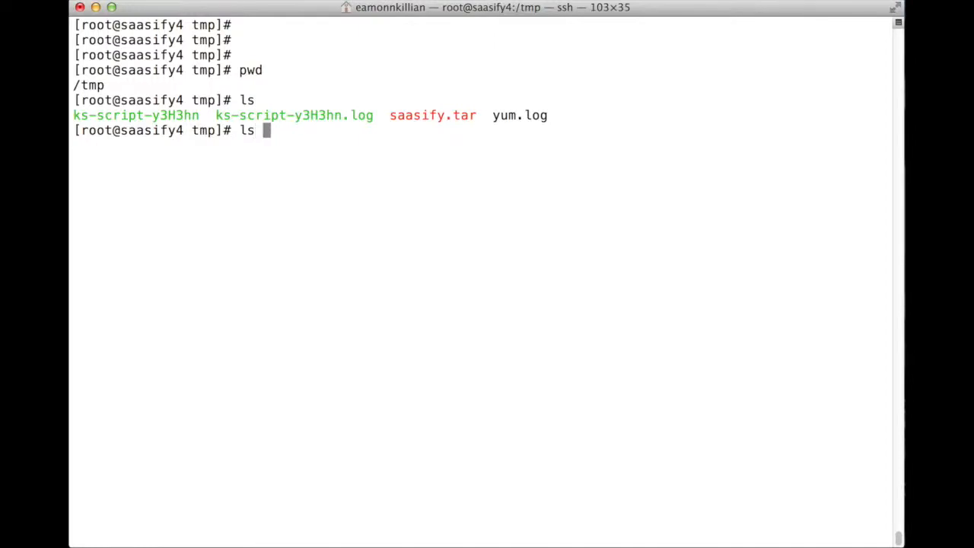
text(-al)
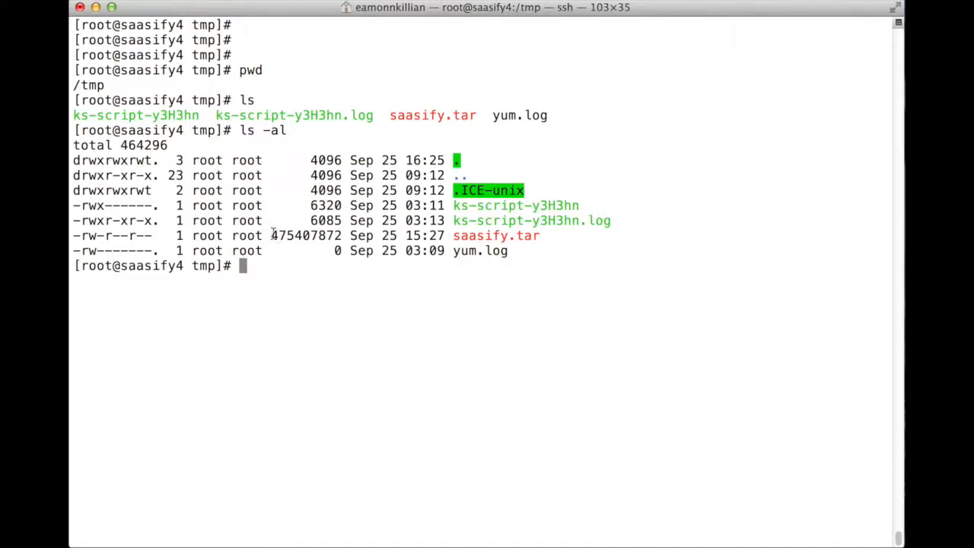
mouse_move(562, 279)
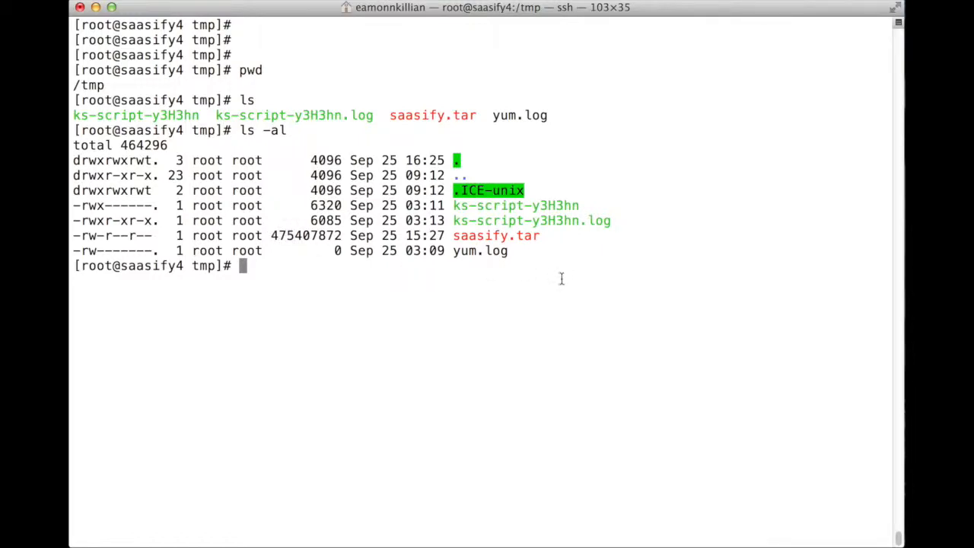
mouse_move(479, 307)
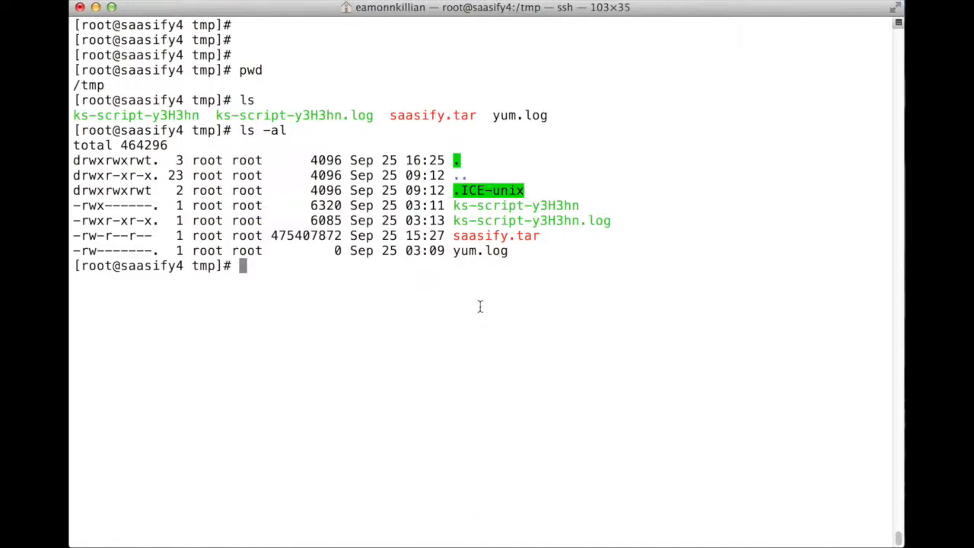
mouse_move(444, 332)
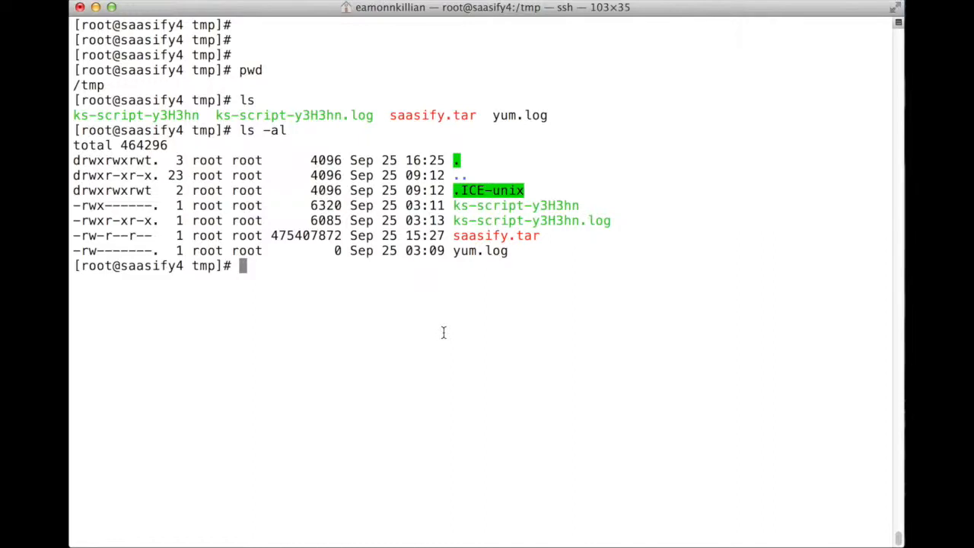
Step: Show the server's current Docker images with docker images
text(docker images)
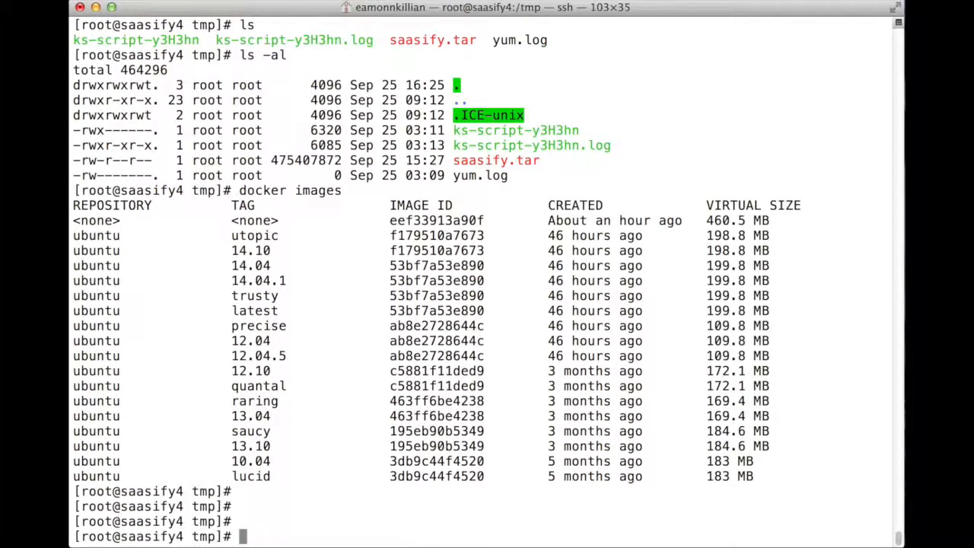
mouse_move(528, 399)
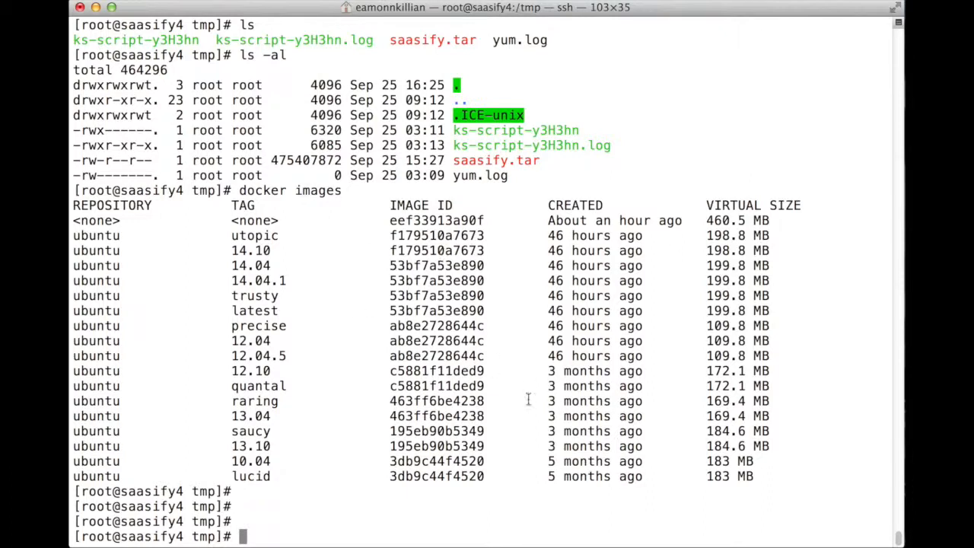
mouse_move(326, 439)
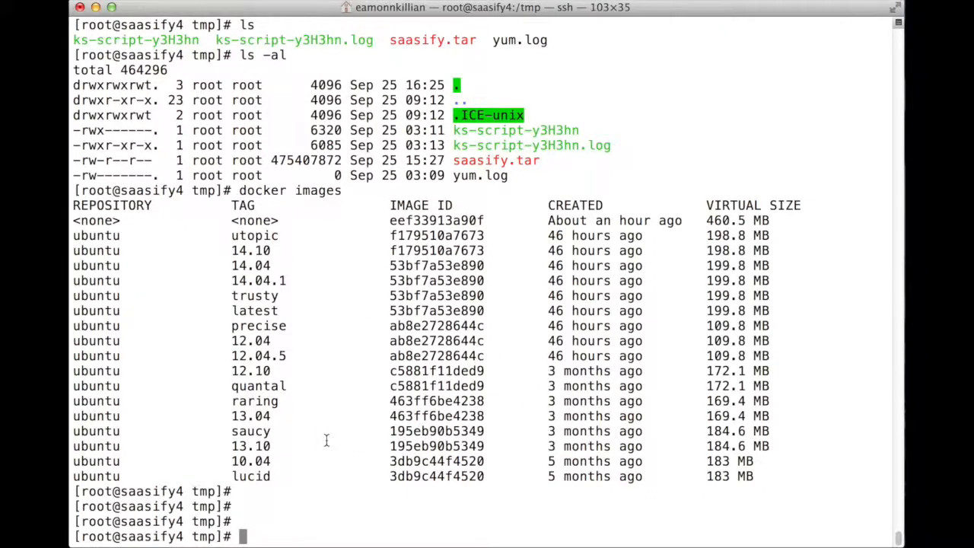
Step: Load the archive into Docker with docker load --input="saasify.tar", correcting a mistyped image name
text(docker)
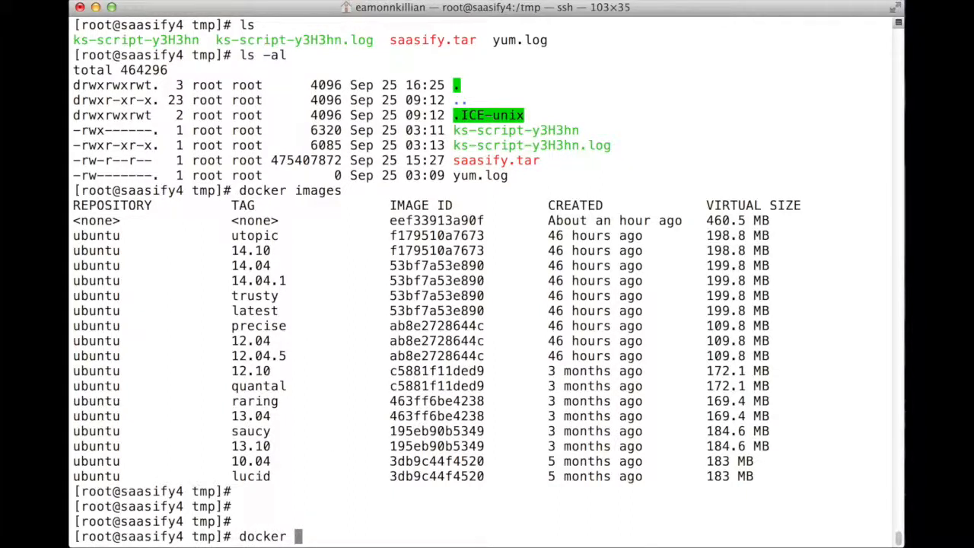
text(load)
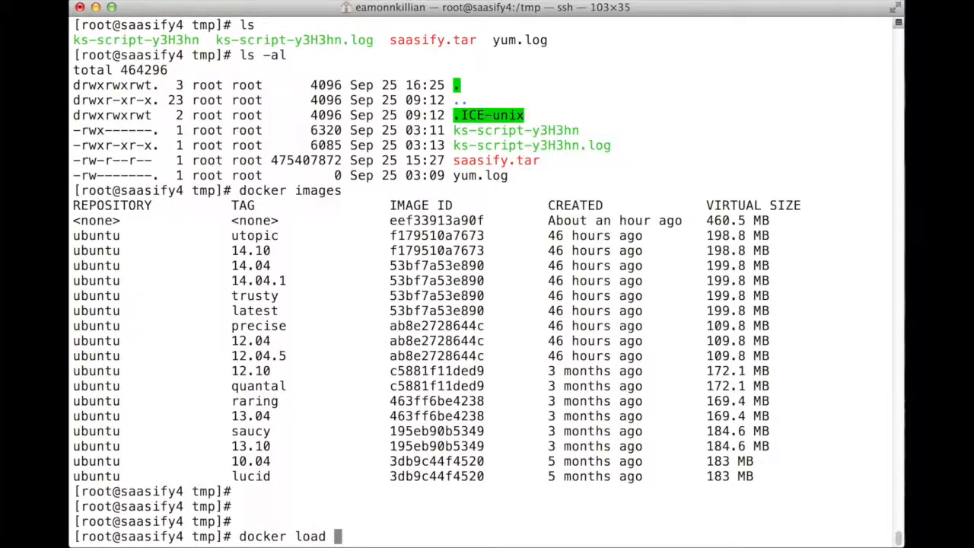
text(saasifyx/)
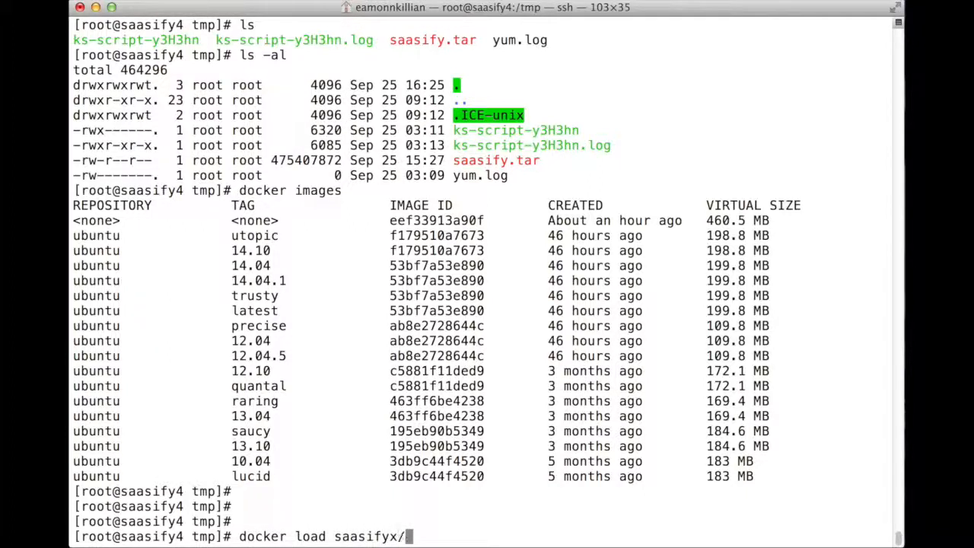
text(centos)
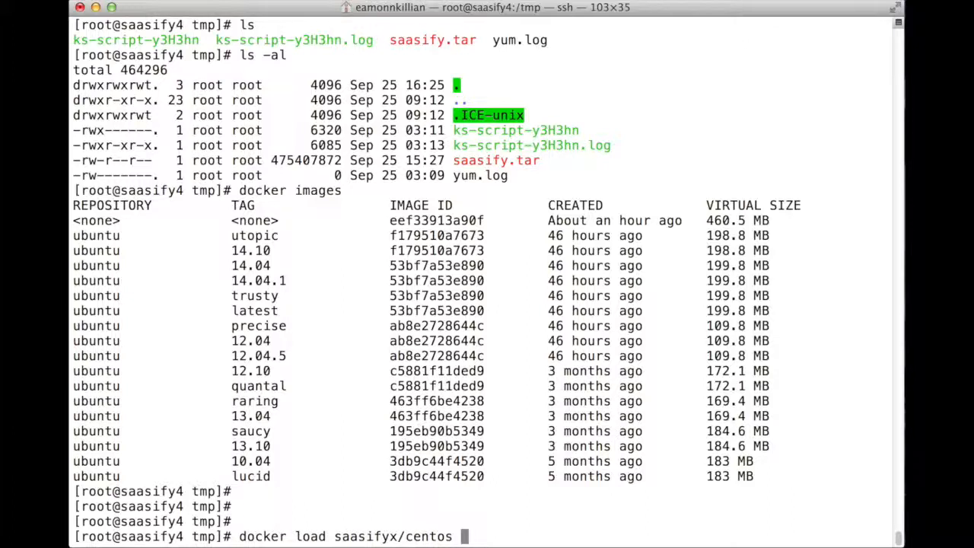
key(Backspace)
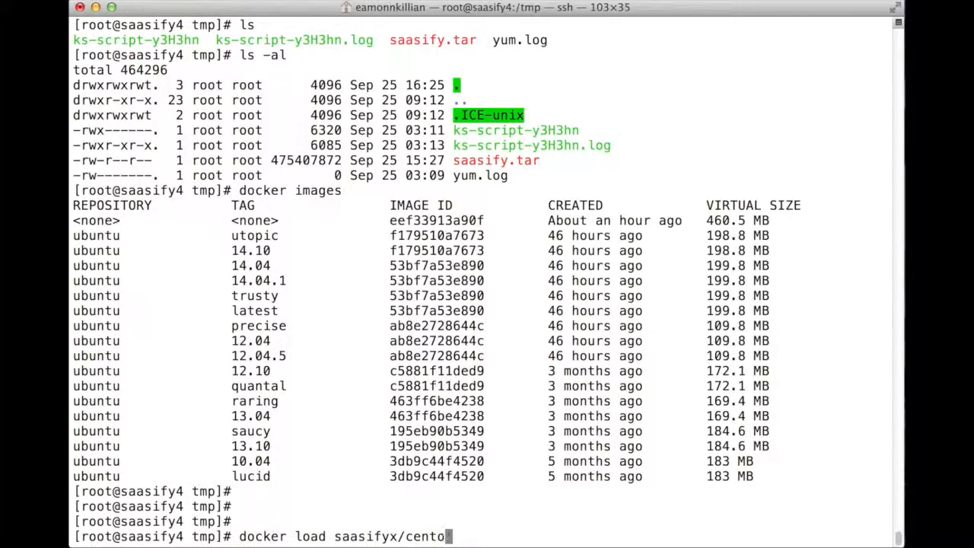
key(BackSpace)
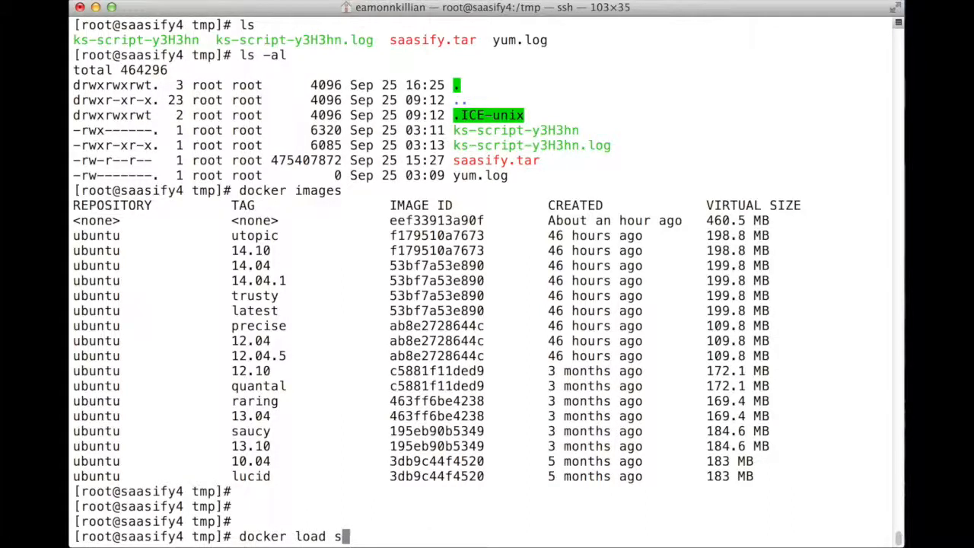
text(--)
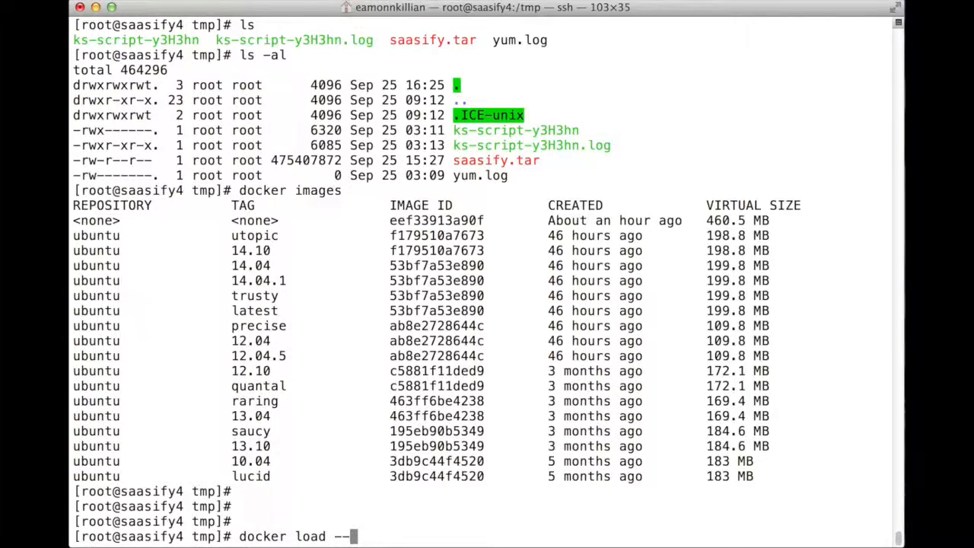
text(input=)
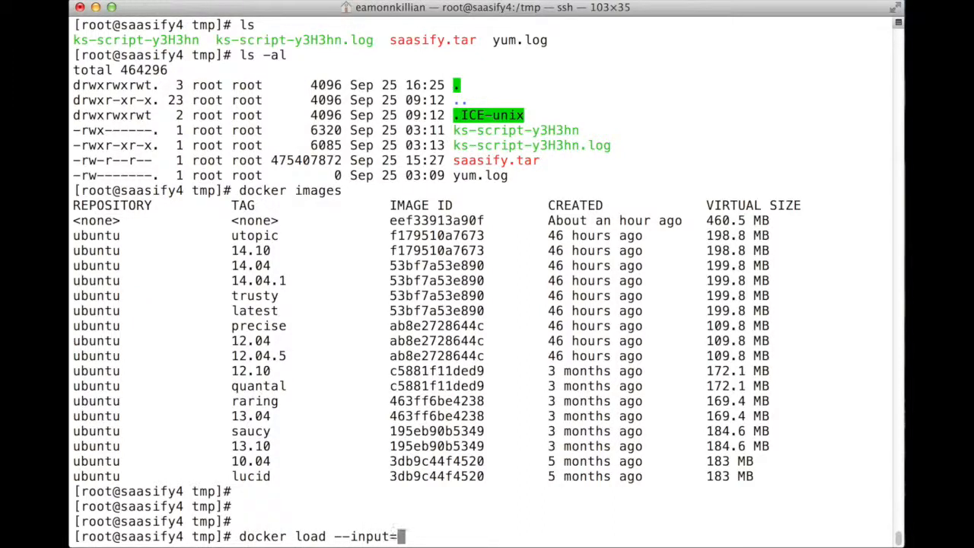
text("s)
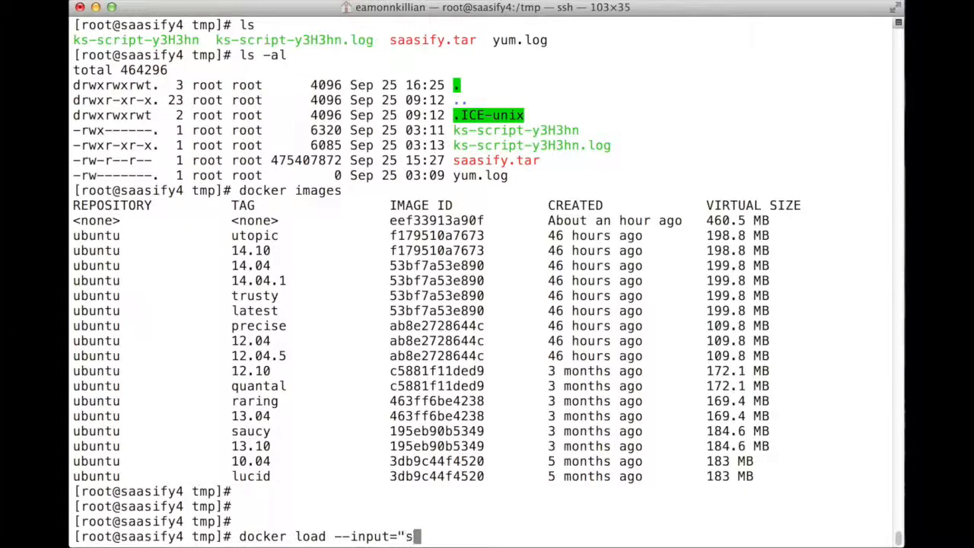
text(aasify)
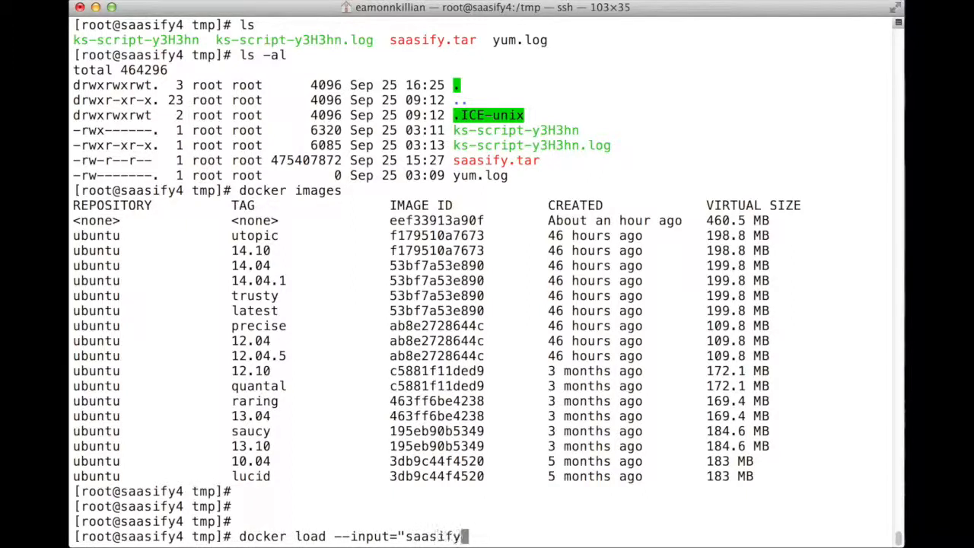
text(.tar")
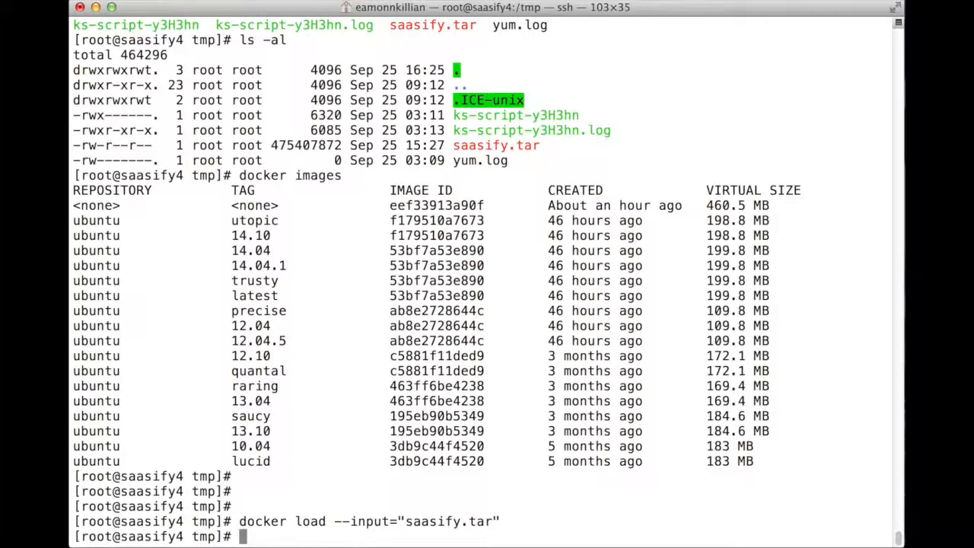
Step: List Docker images again to confirm saasifyx/centos is now available
text(docker images)
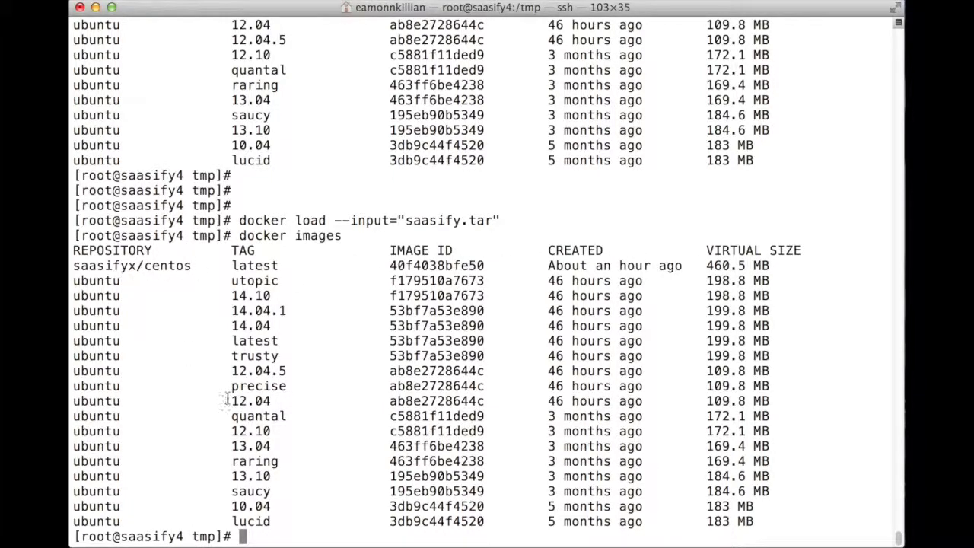
text(docker images)
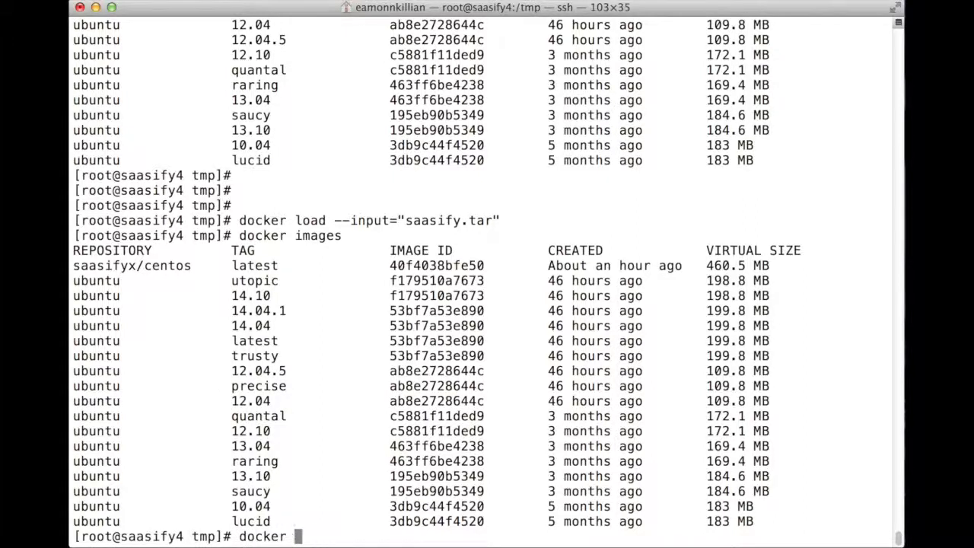
Step: Run saasifyx/centos detached with host port 49250 mapped to container port 8080
text(run)
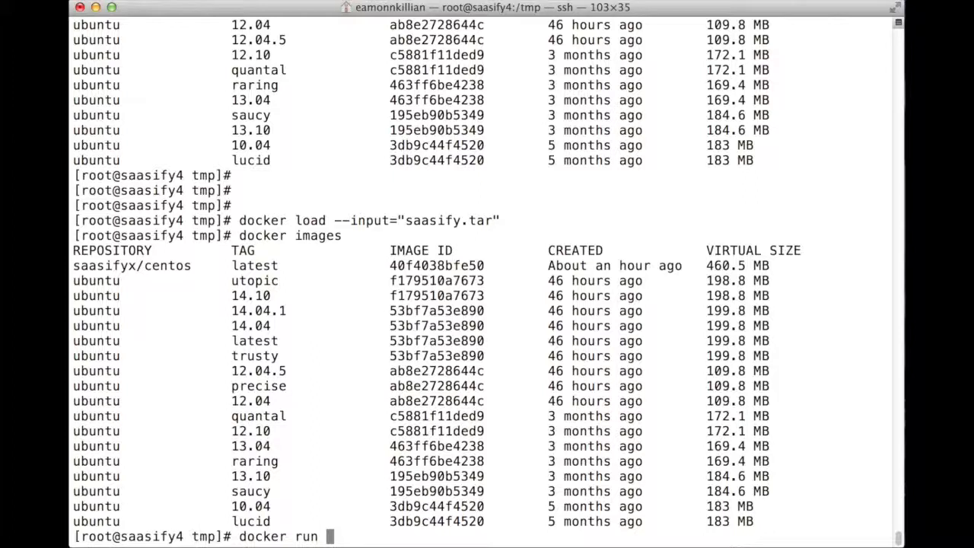
text(-p)
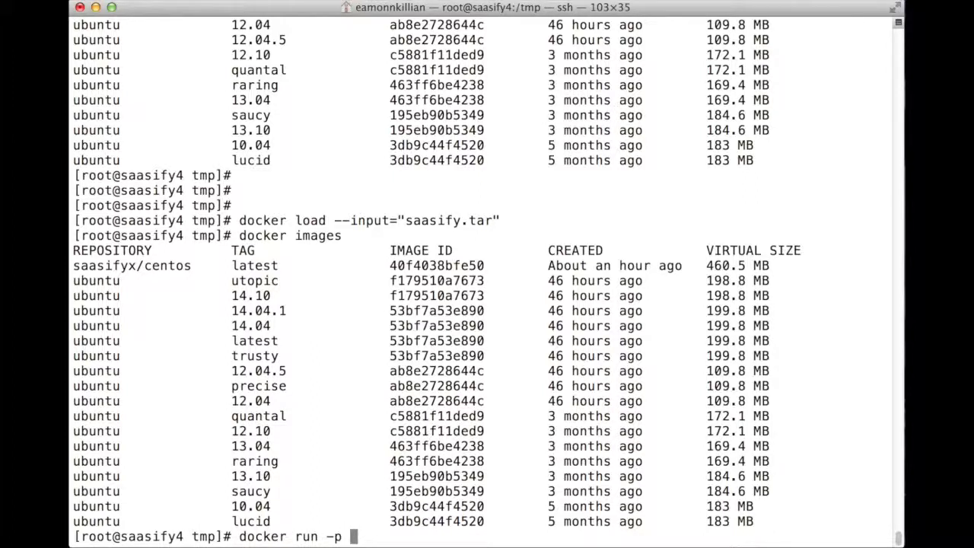
text(49250)
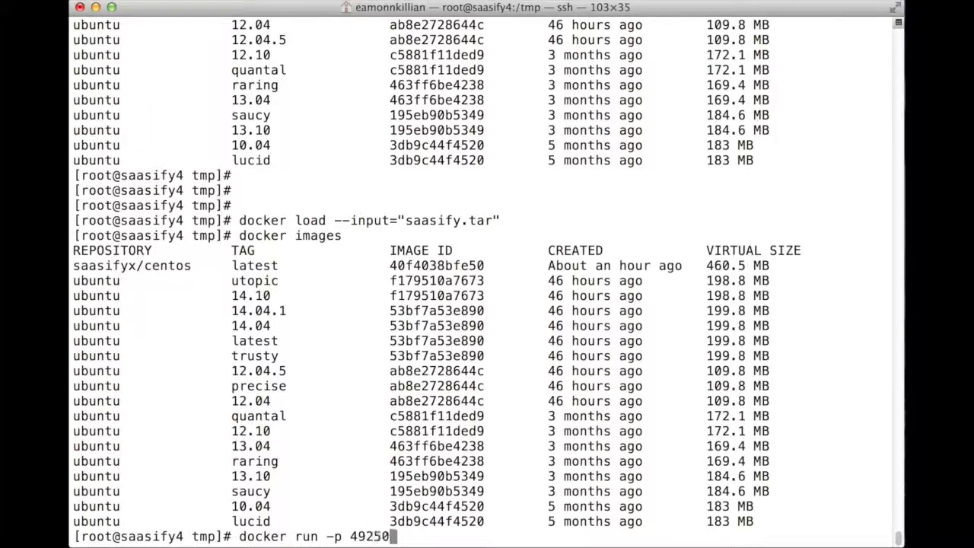
text(:8080)
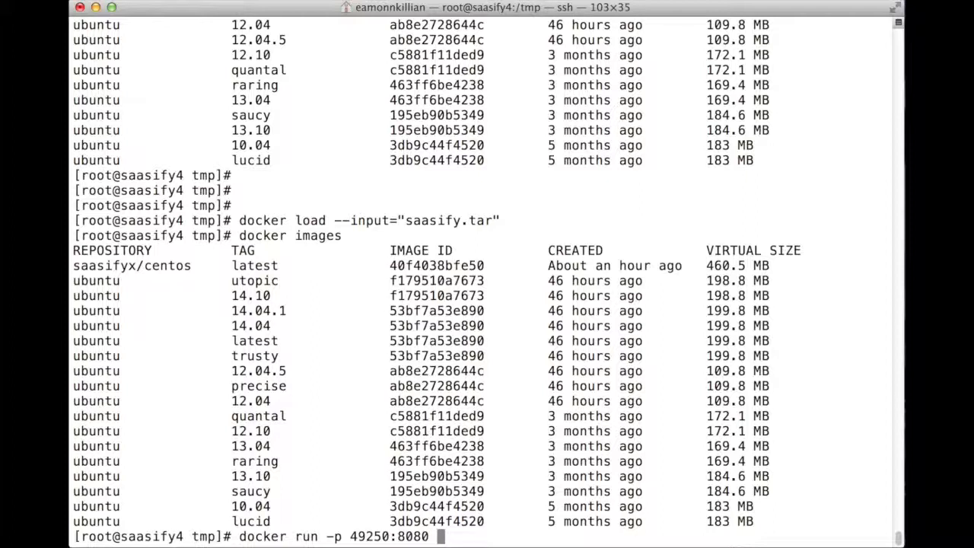
text(-d)
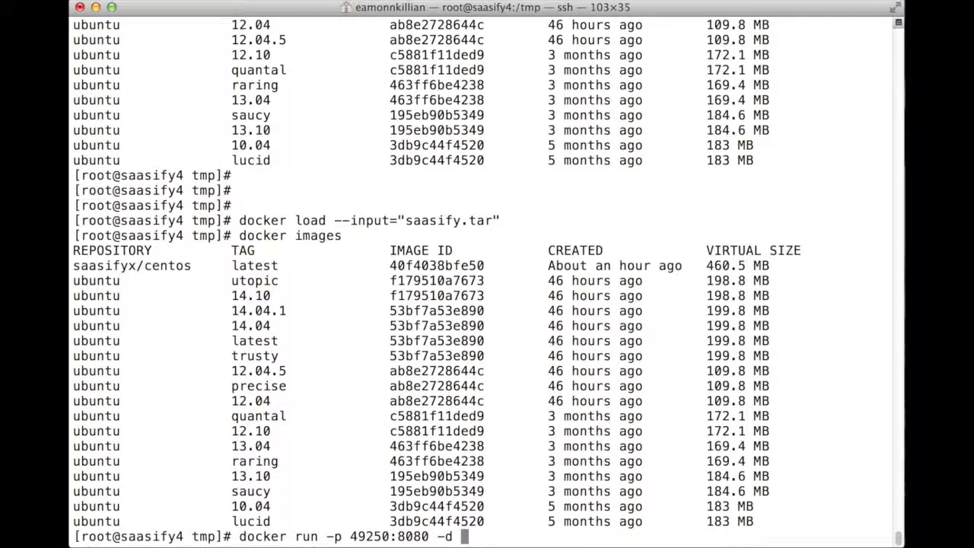
text(saasif)
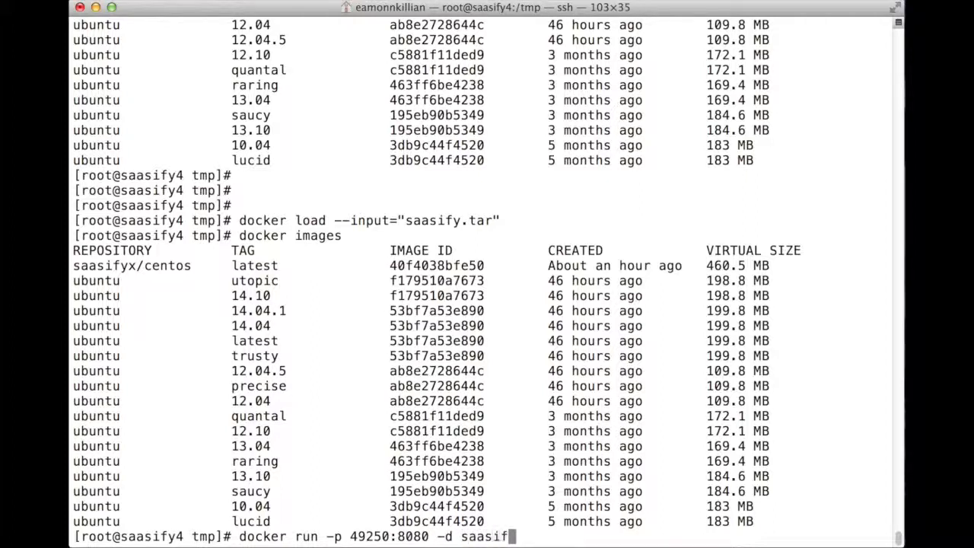
text(yx/c)
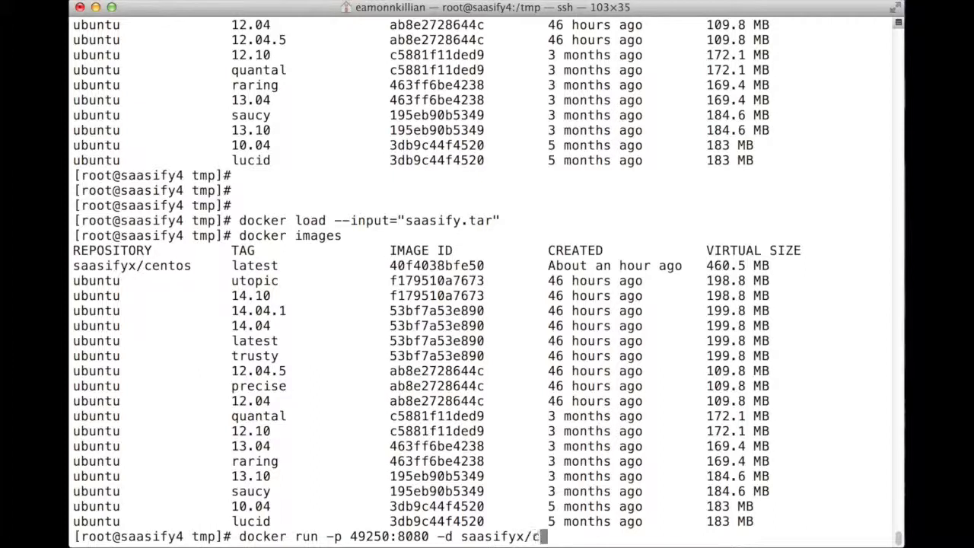
text(entos)
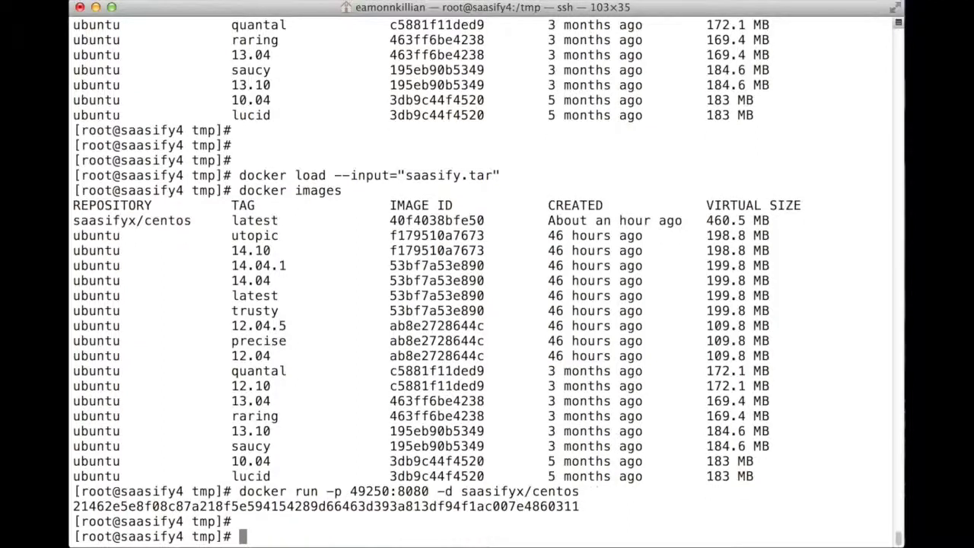
text(curl)
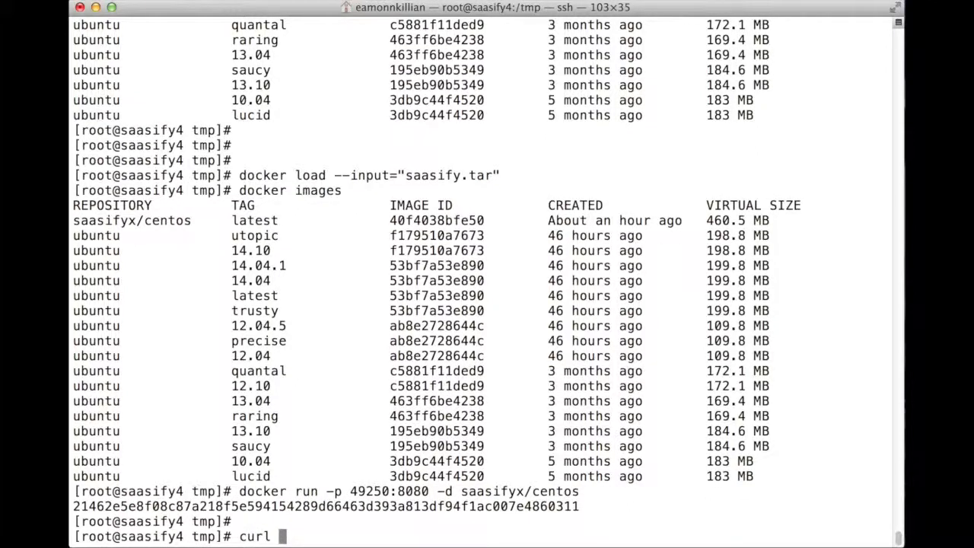
text(http://12)
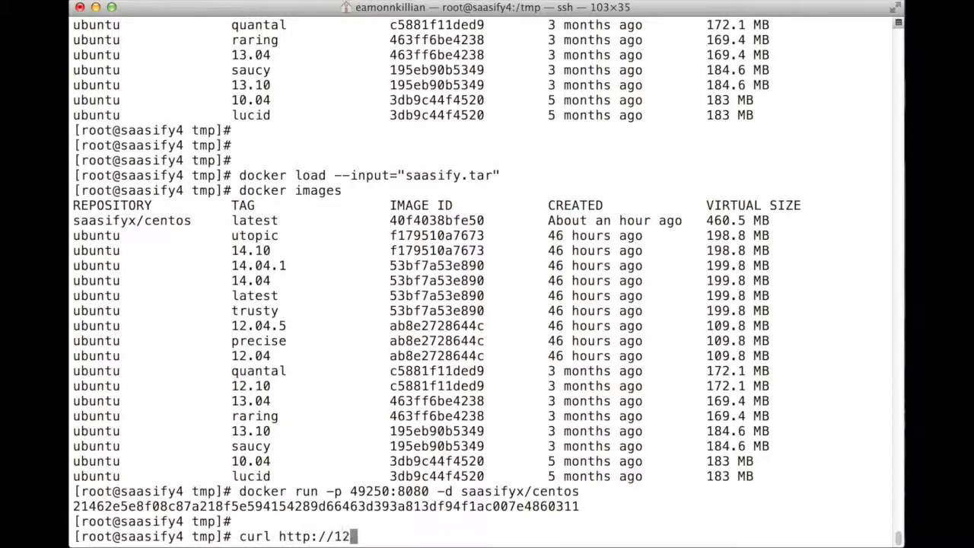
text(7)
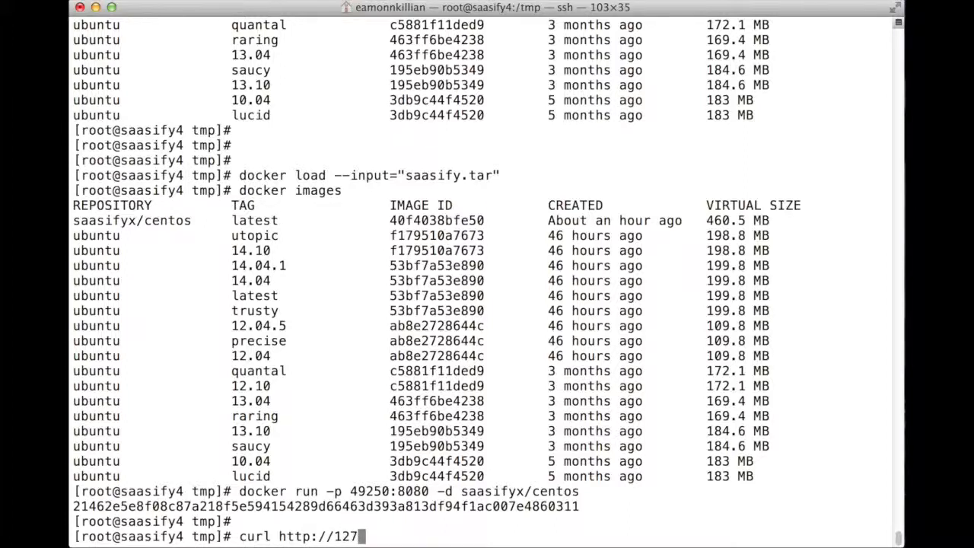
text(.0.01)
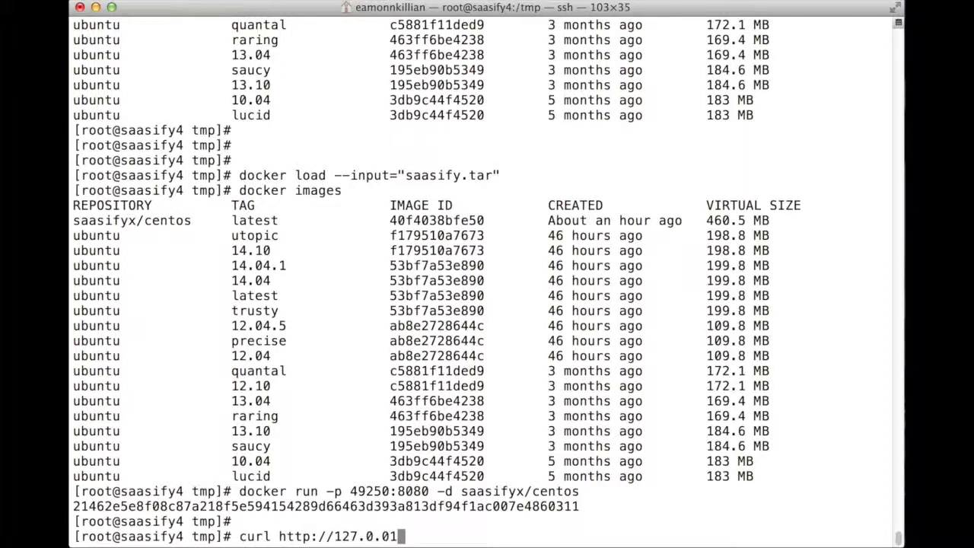
text(0.)
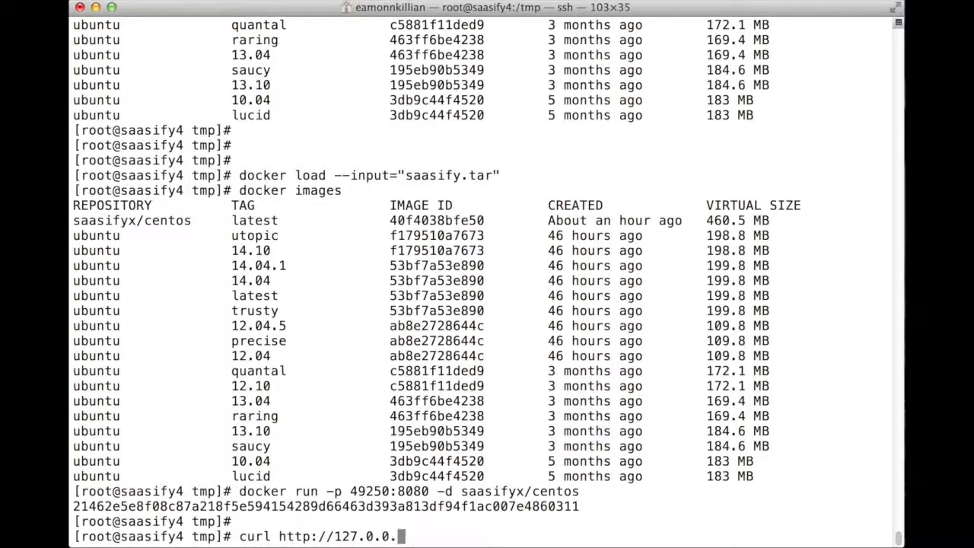
text(1:4)
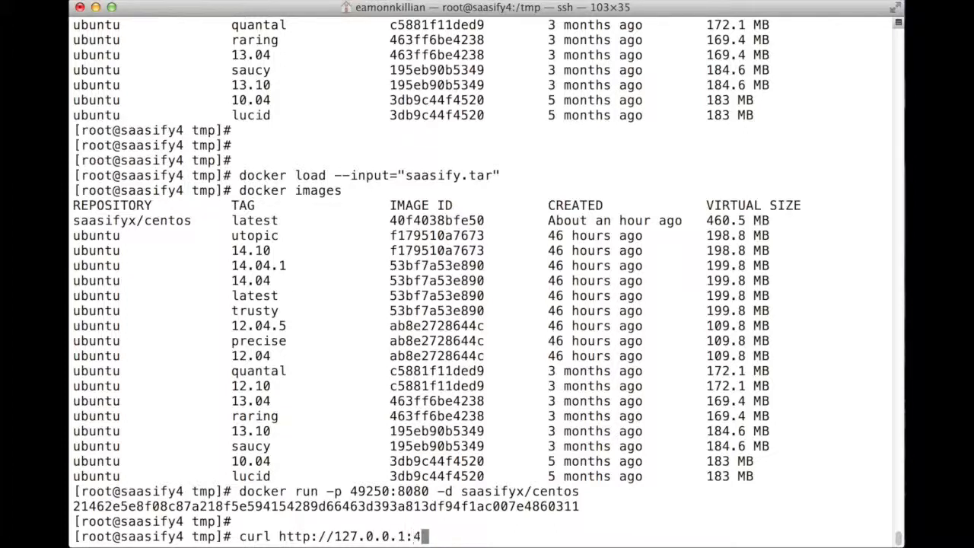
text(9250)
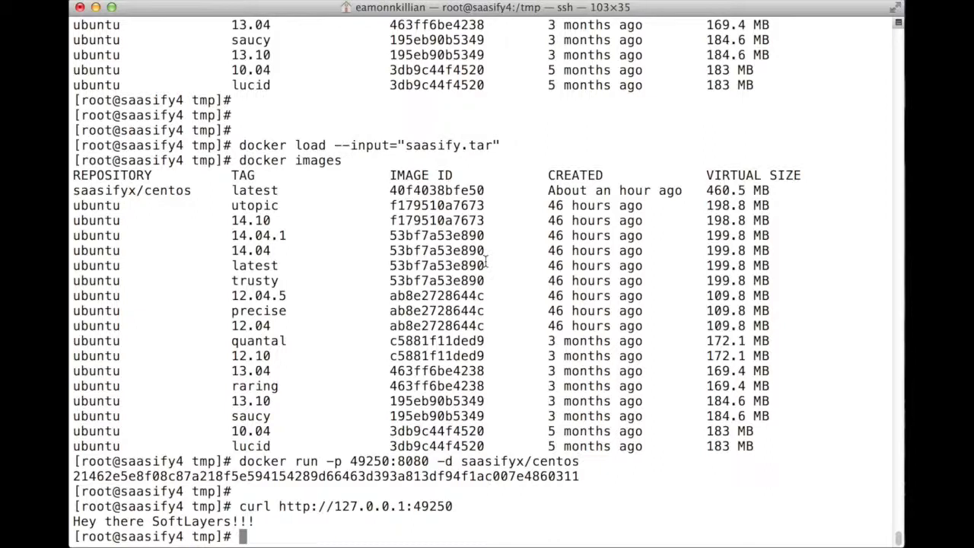
mouse_move(505, 238)
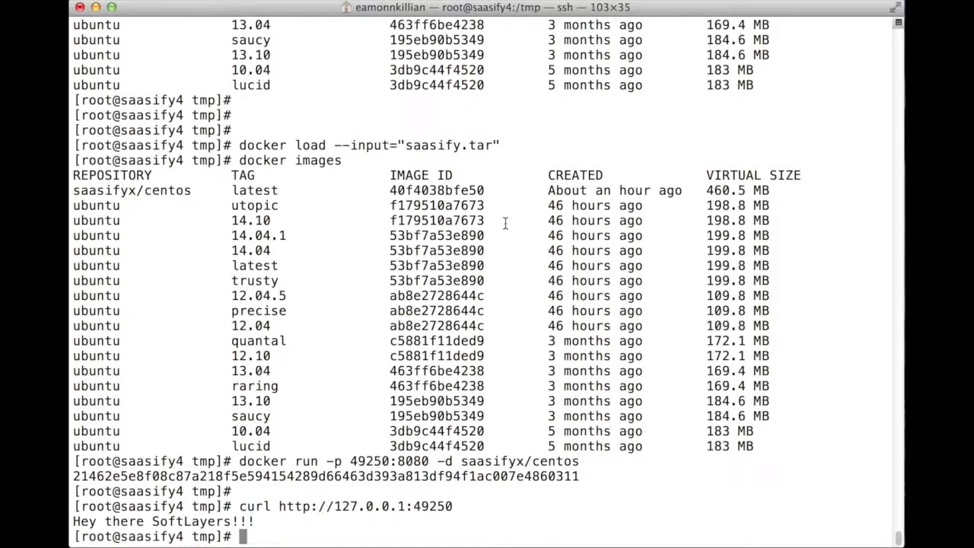
mouse_move(512, 220)
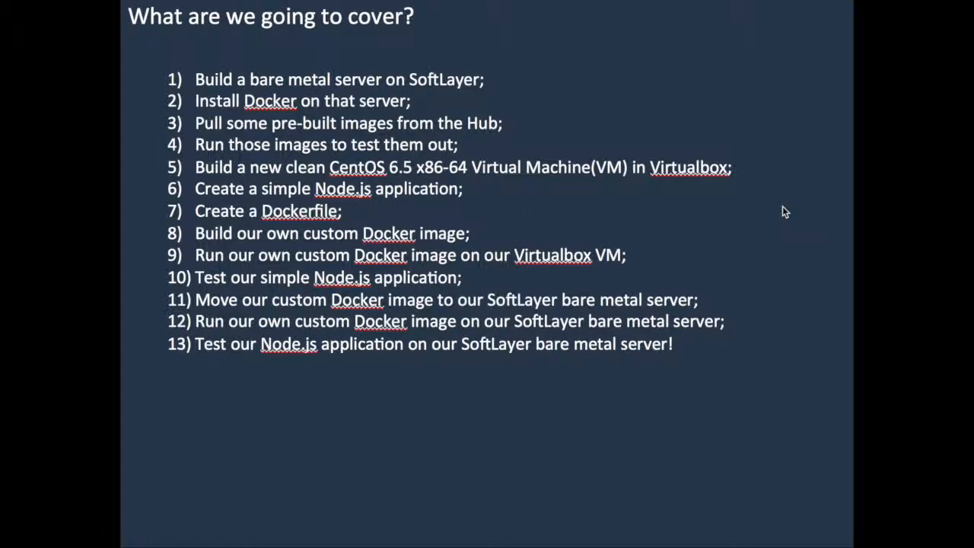
mouse_move(429, 44)
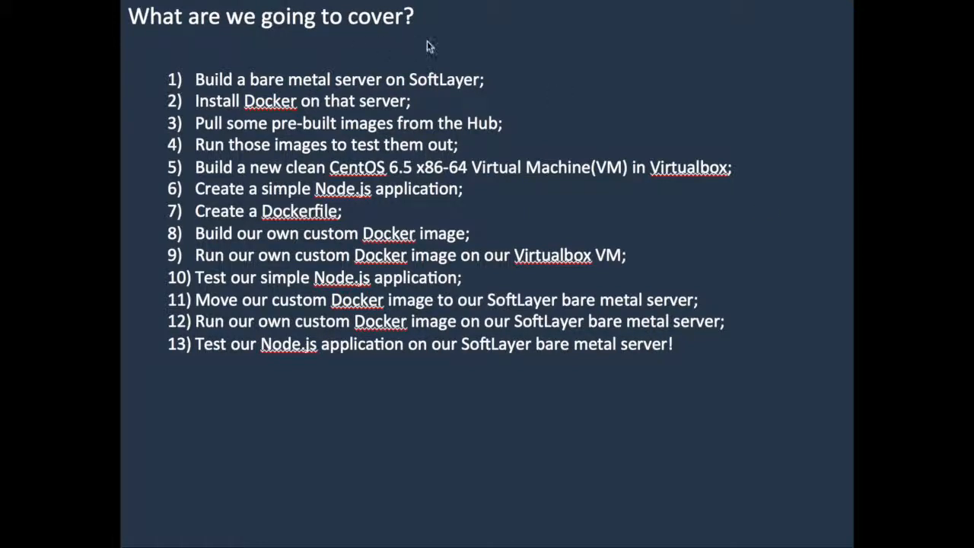
mouse_move(485, 87)
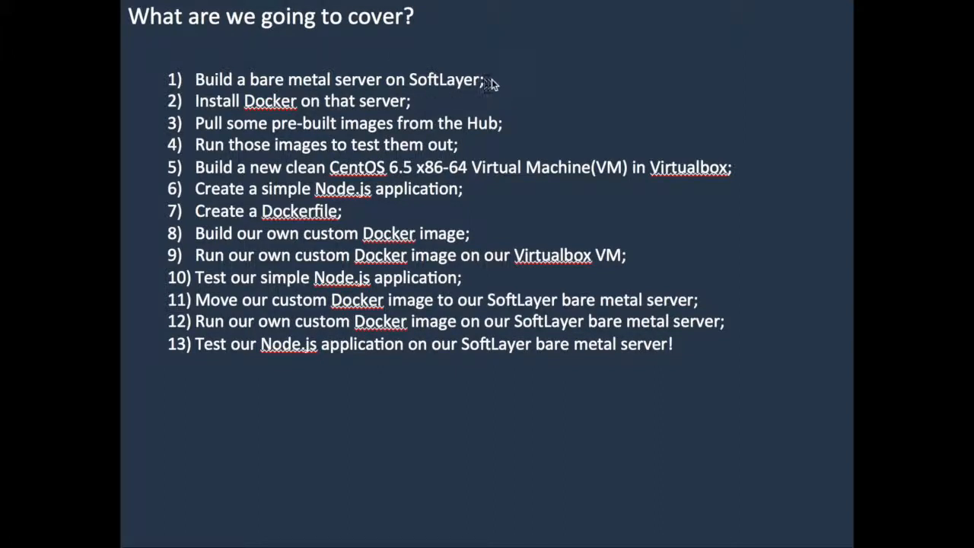
mouse_move(494, 83)
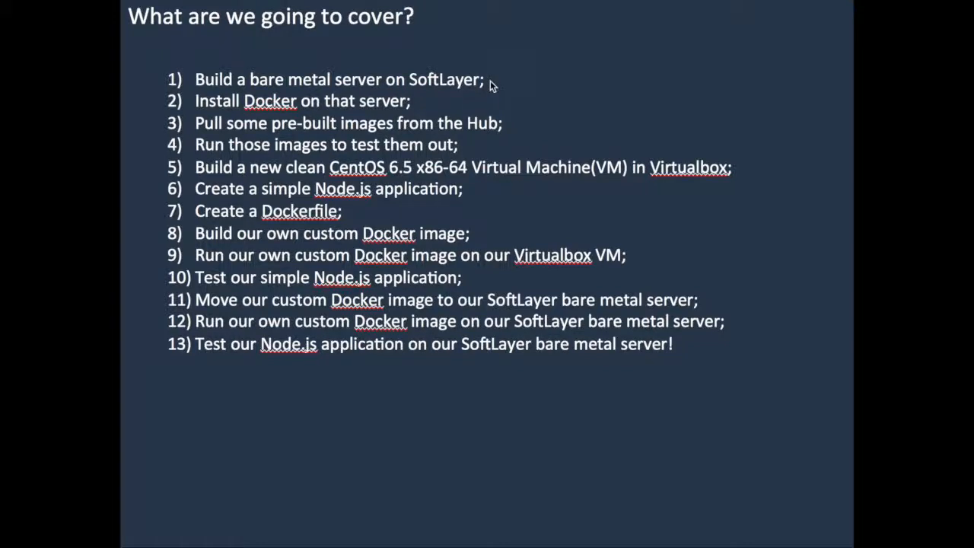
mouse_move(405, 101)
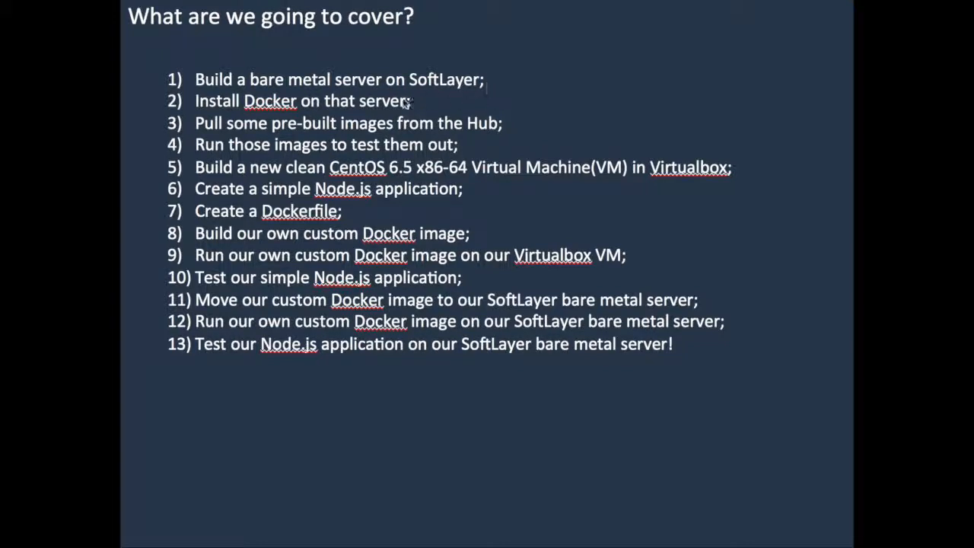
mouse_move(389, 116)
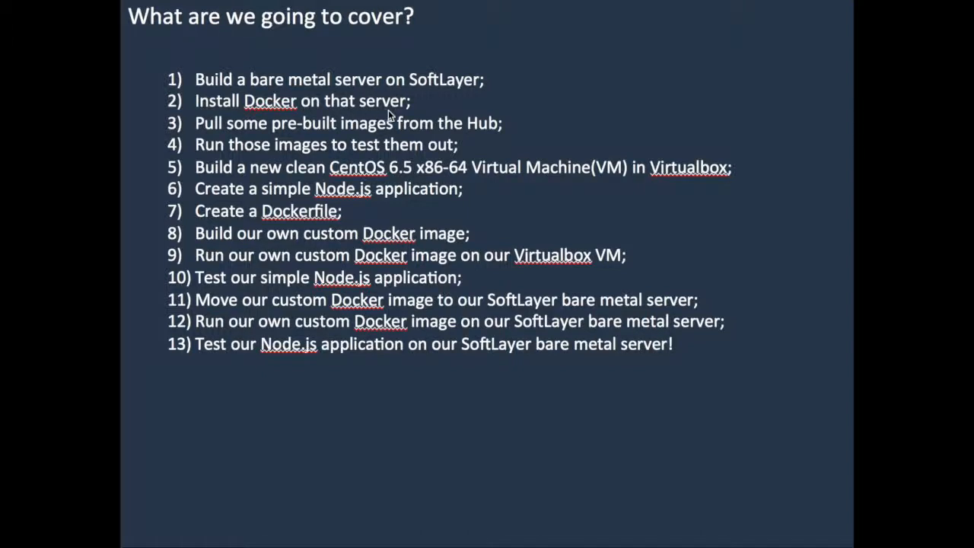
mouse_move(323, 136)
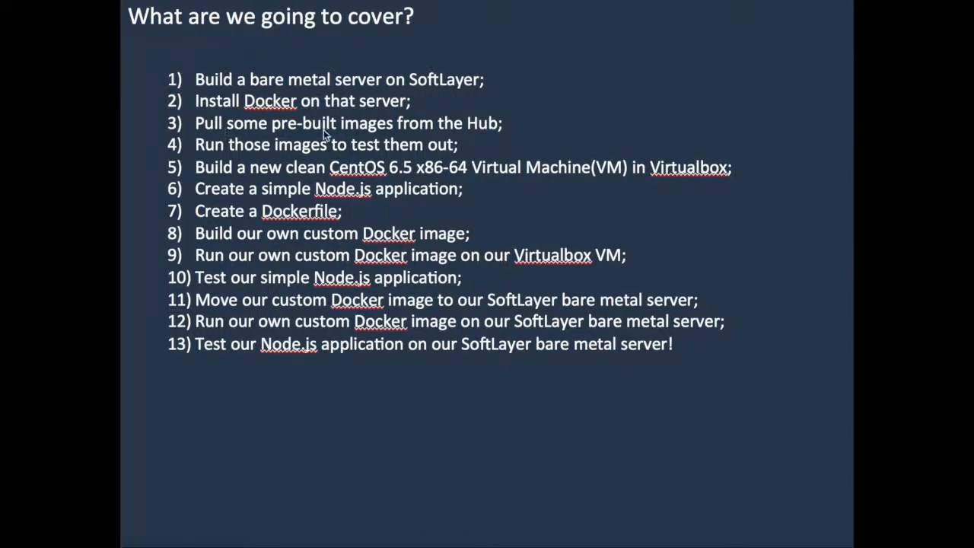
mouse_move(490, 130)
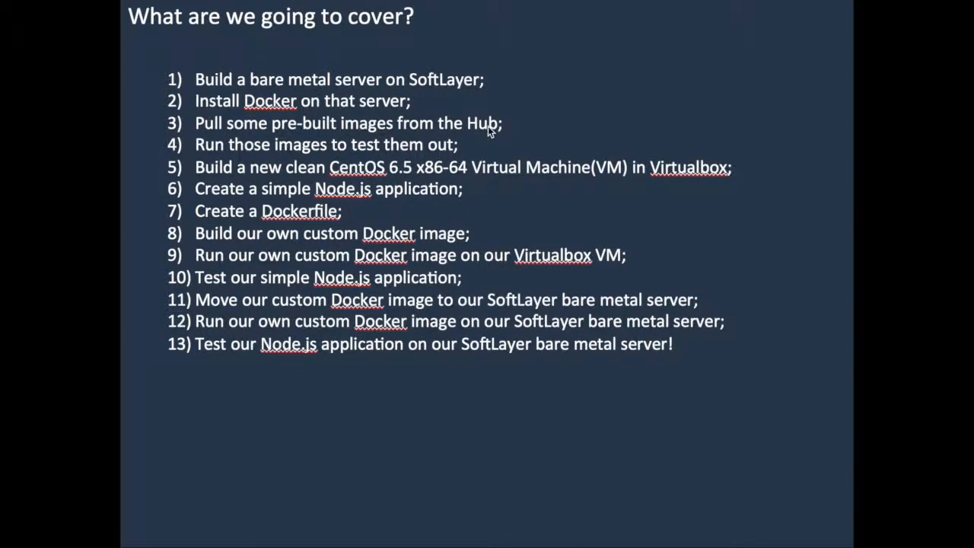
mouse_move(291, 155)
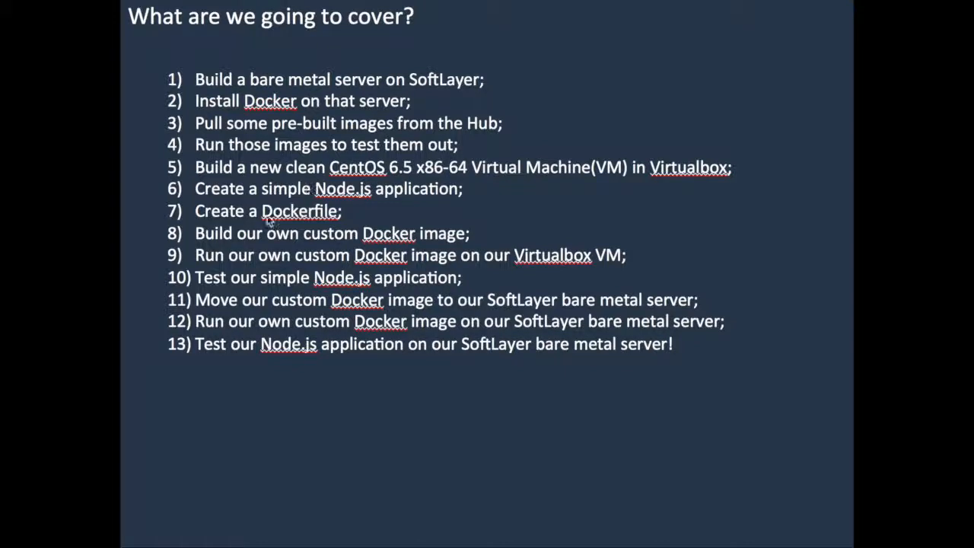
mouse_move(478, 241)
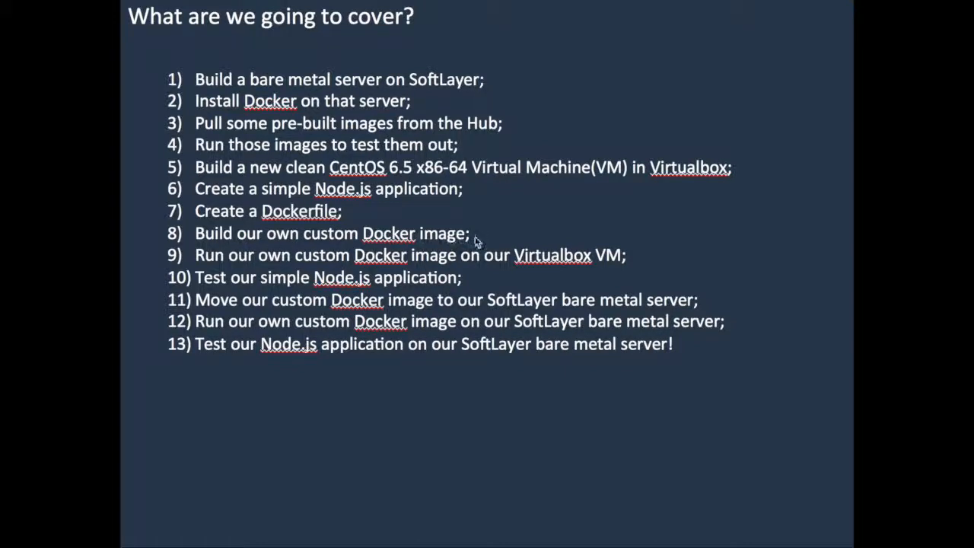
mouse_move(185, 289)
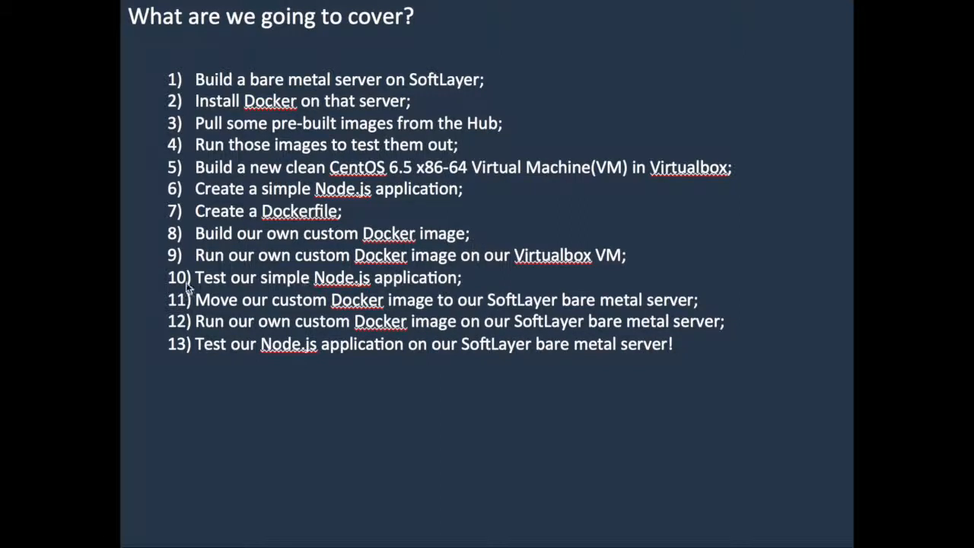
mouse_move(548, 256)
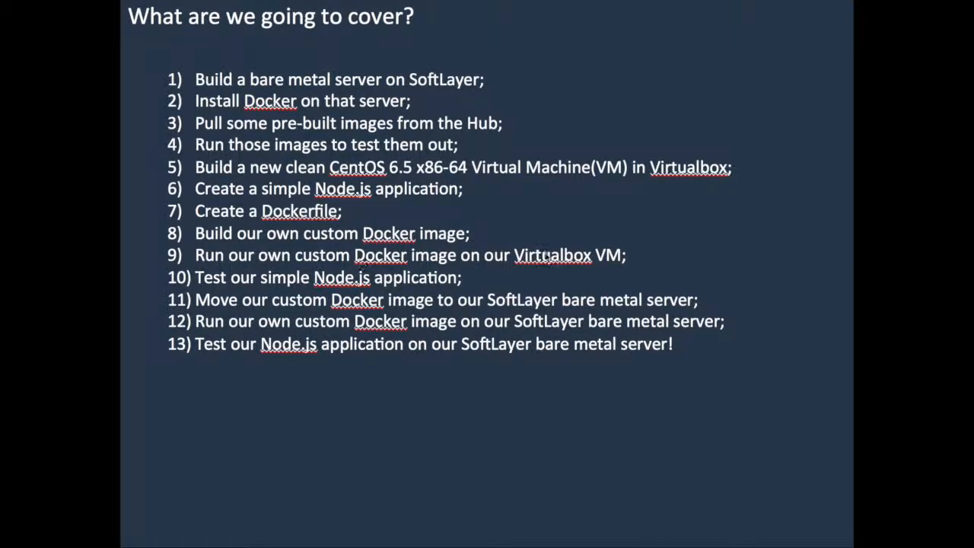
mouse_move(469, 222)
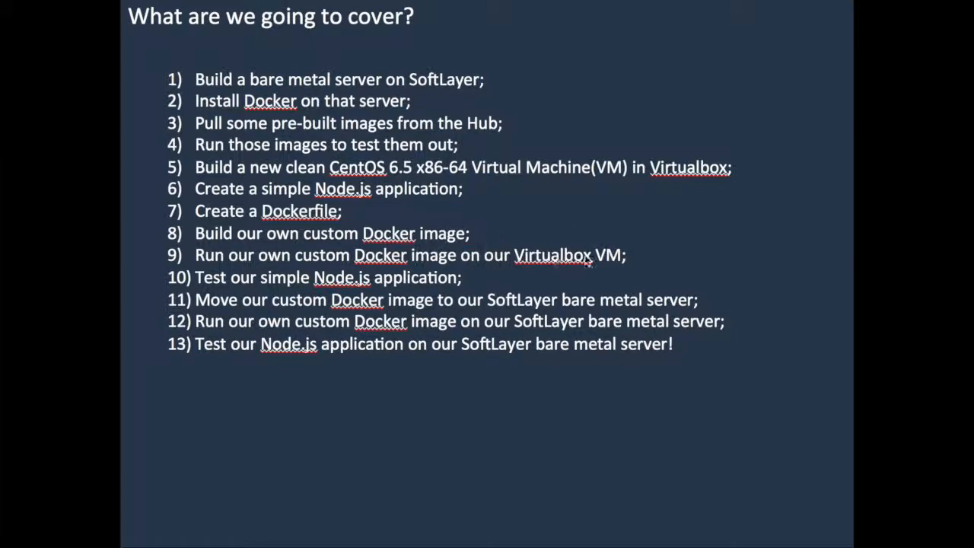
mouse_move(606, 236)
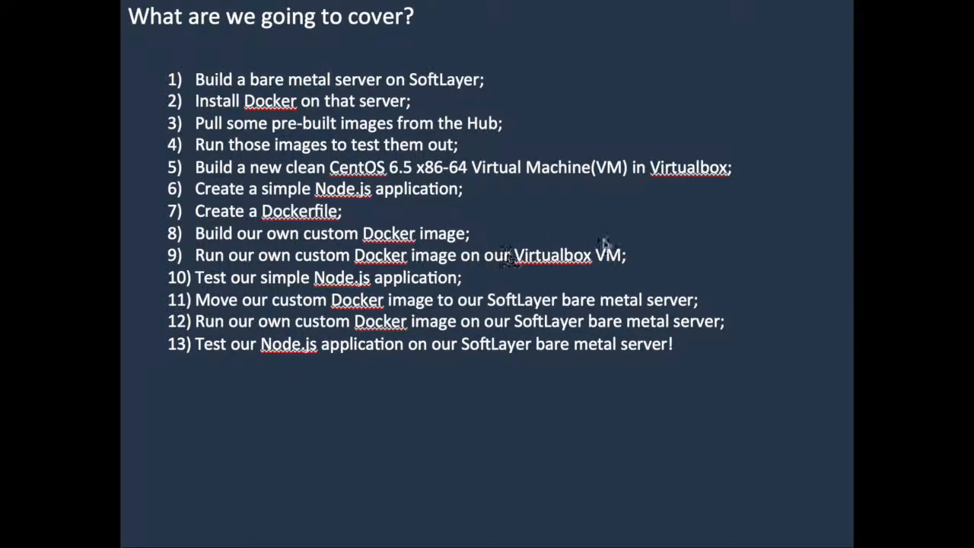
mouse_move(542, 229)
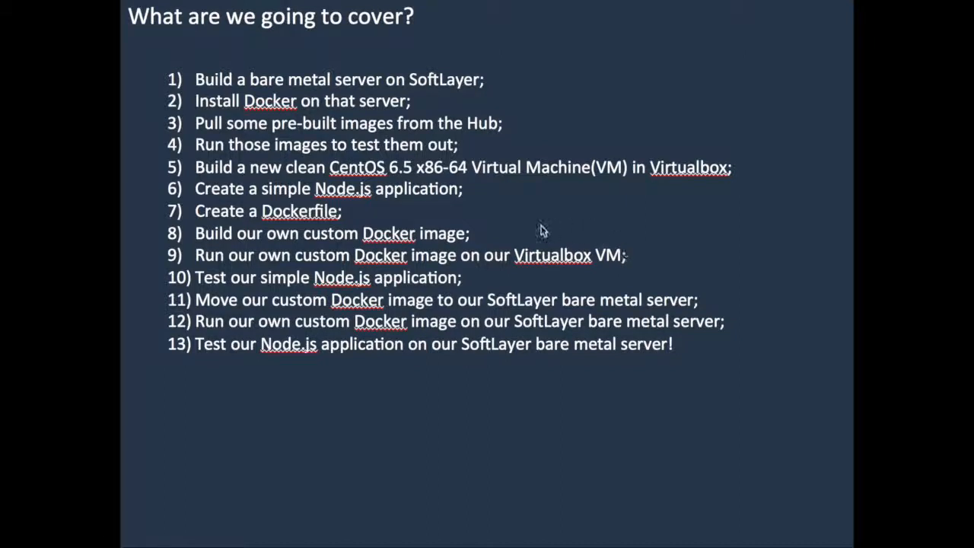
mouse_move(586, 262)
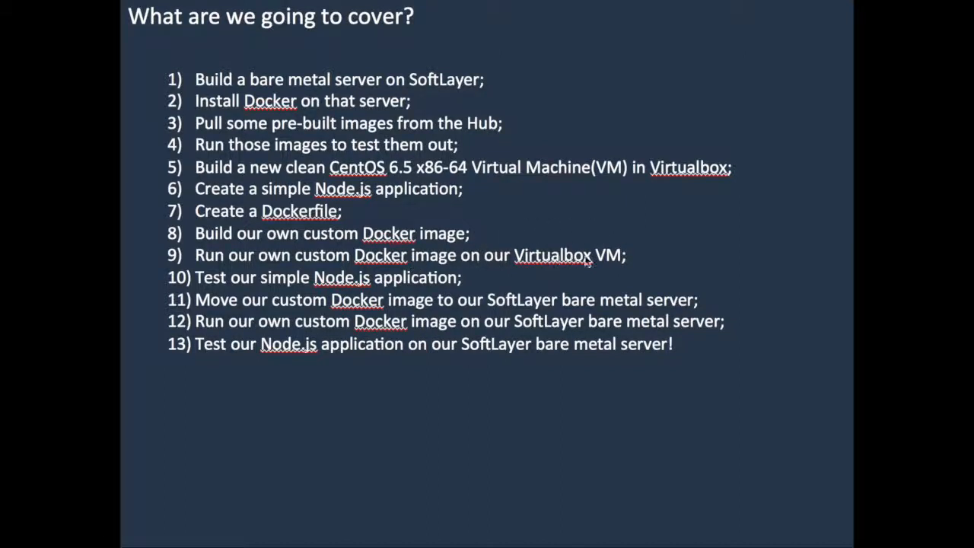
mouse_move(609, 262)
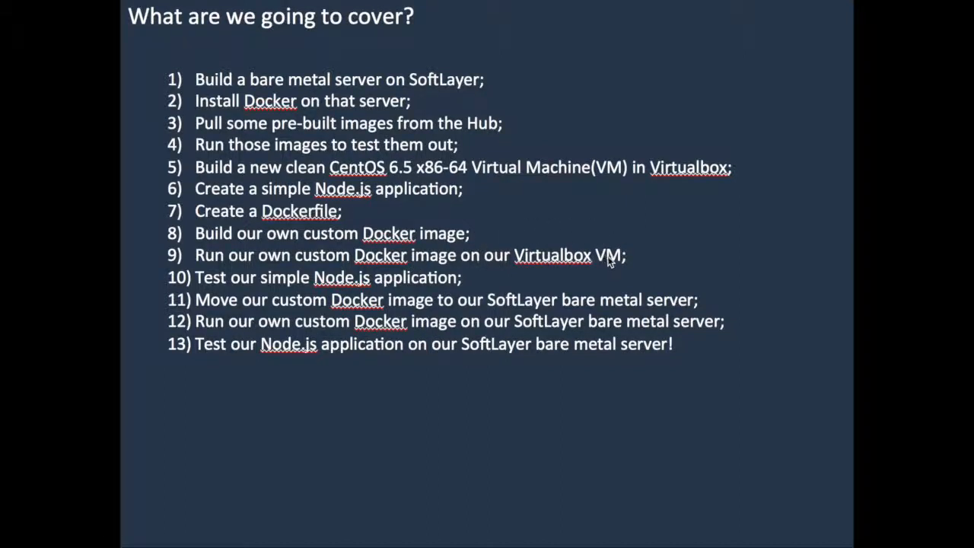
mouse_move(494, 288)
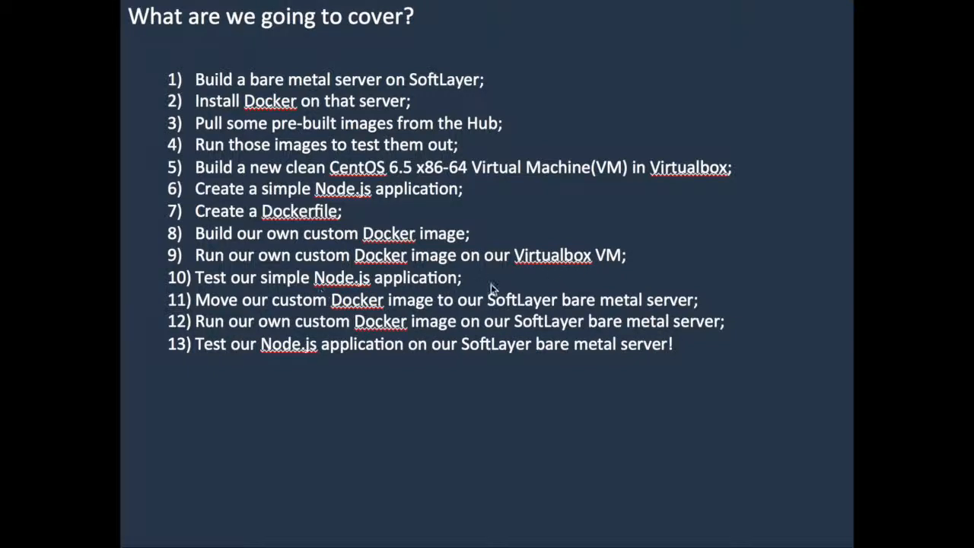
mouse_move(475, 285)
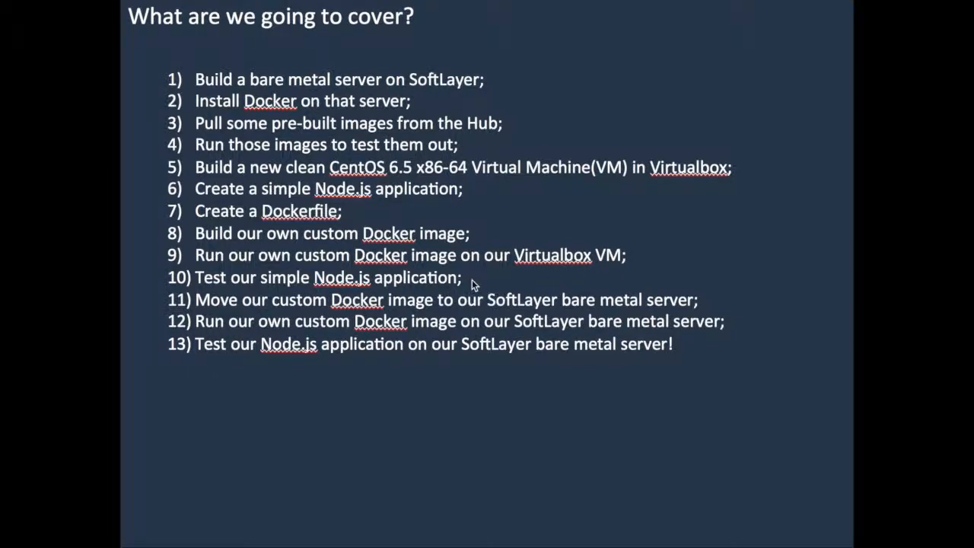